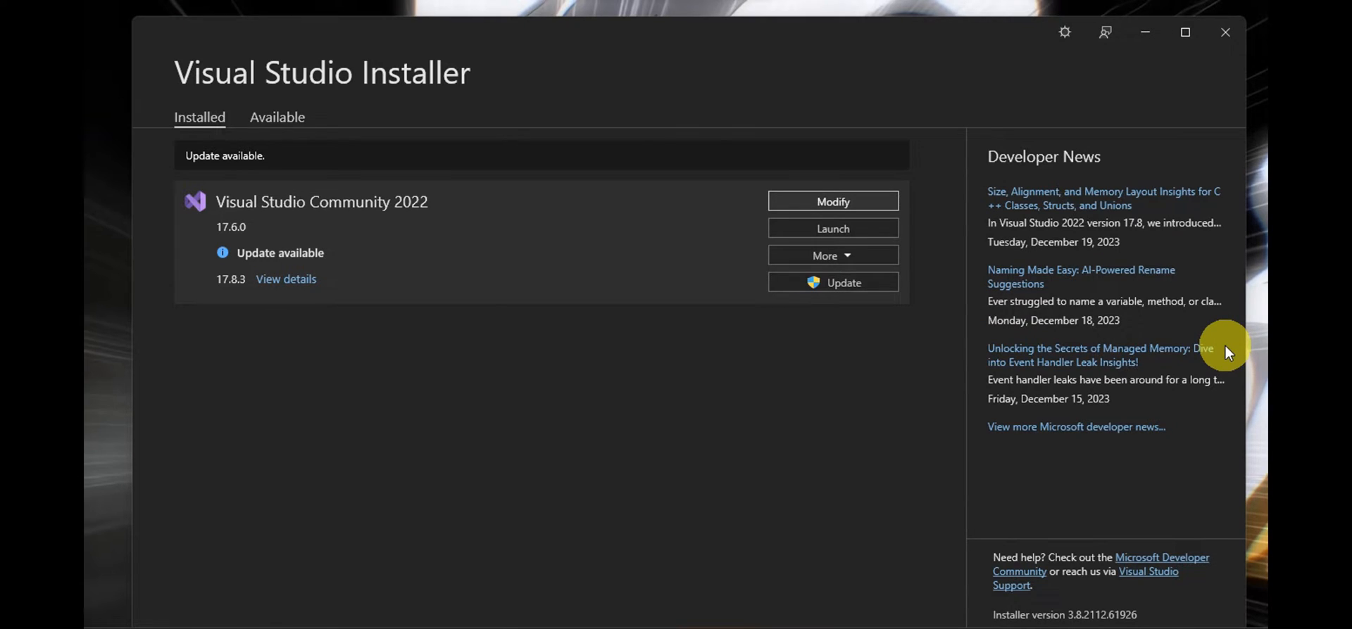
mouse_move(285, 69)
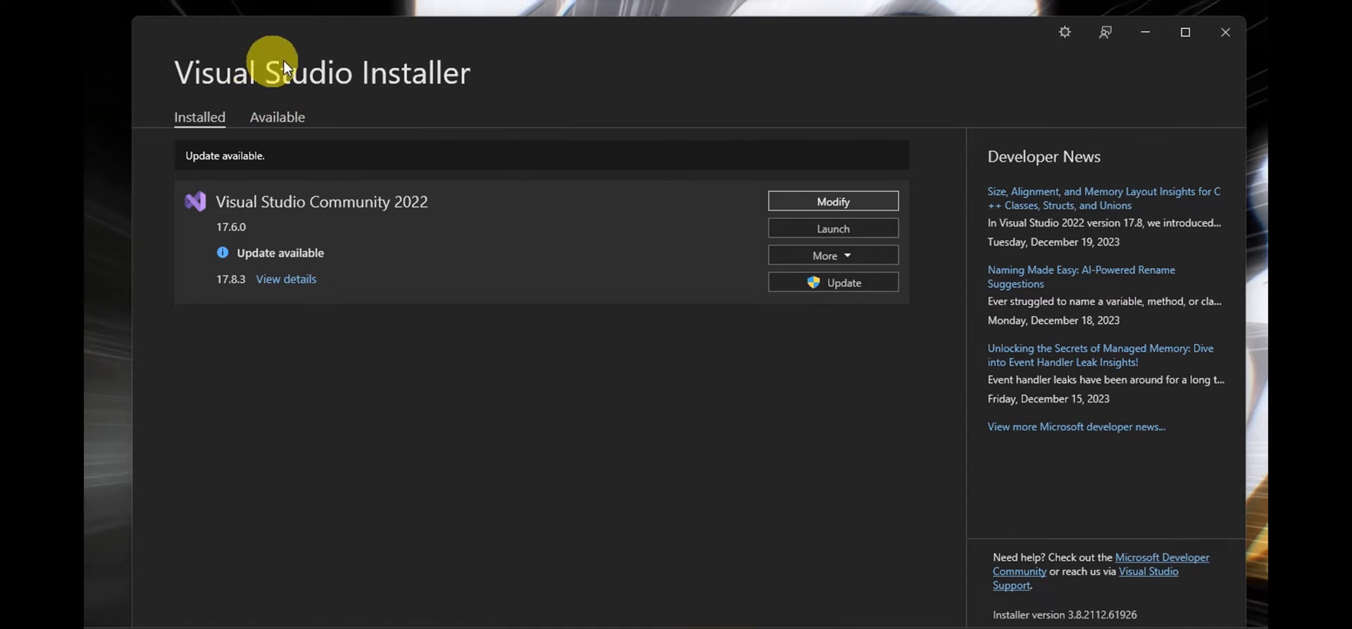
mouse_move(492, 86)
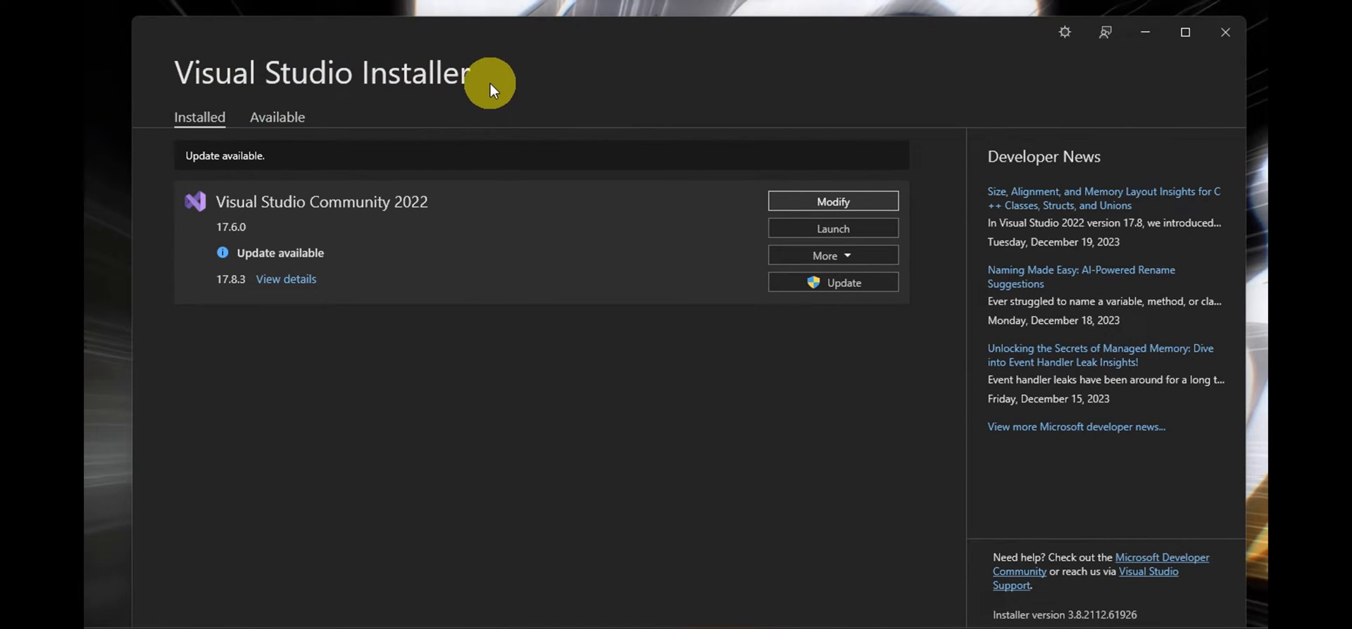
mouse_move(410, 180)
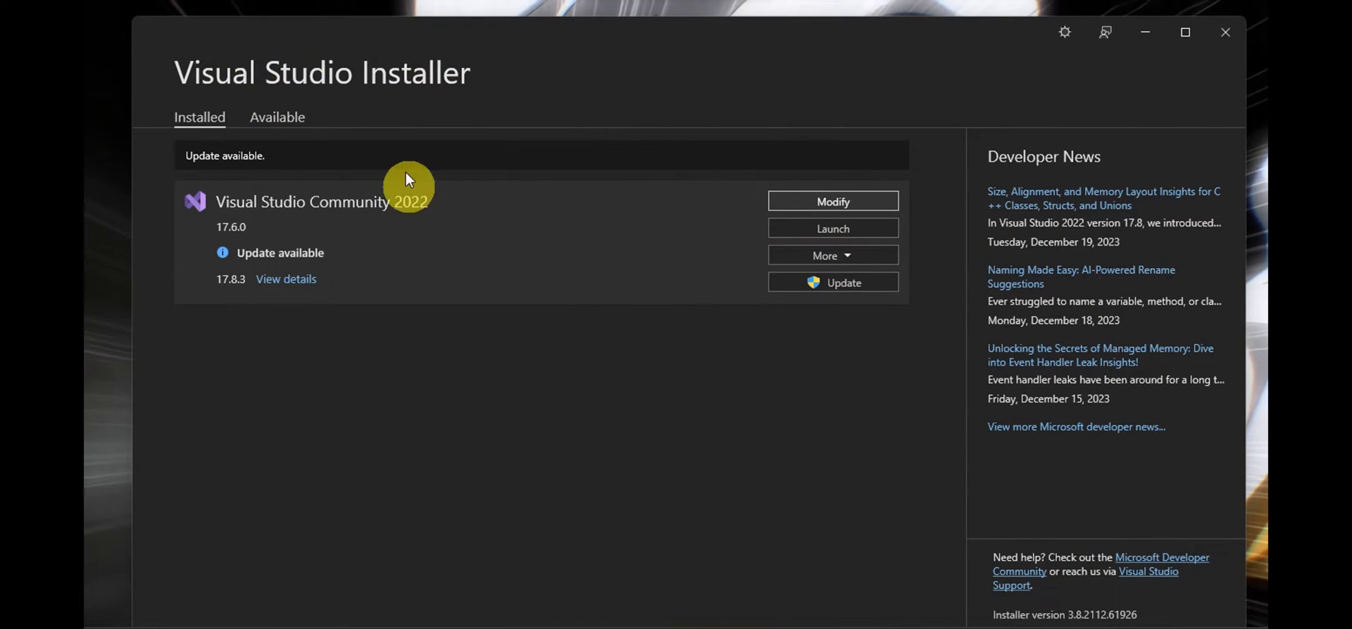
mouse_move(800, 155)
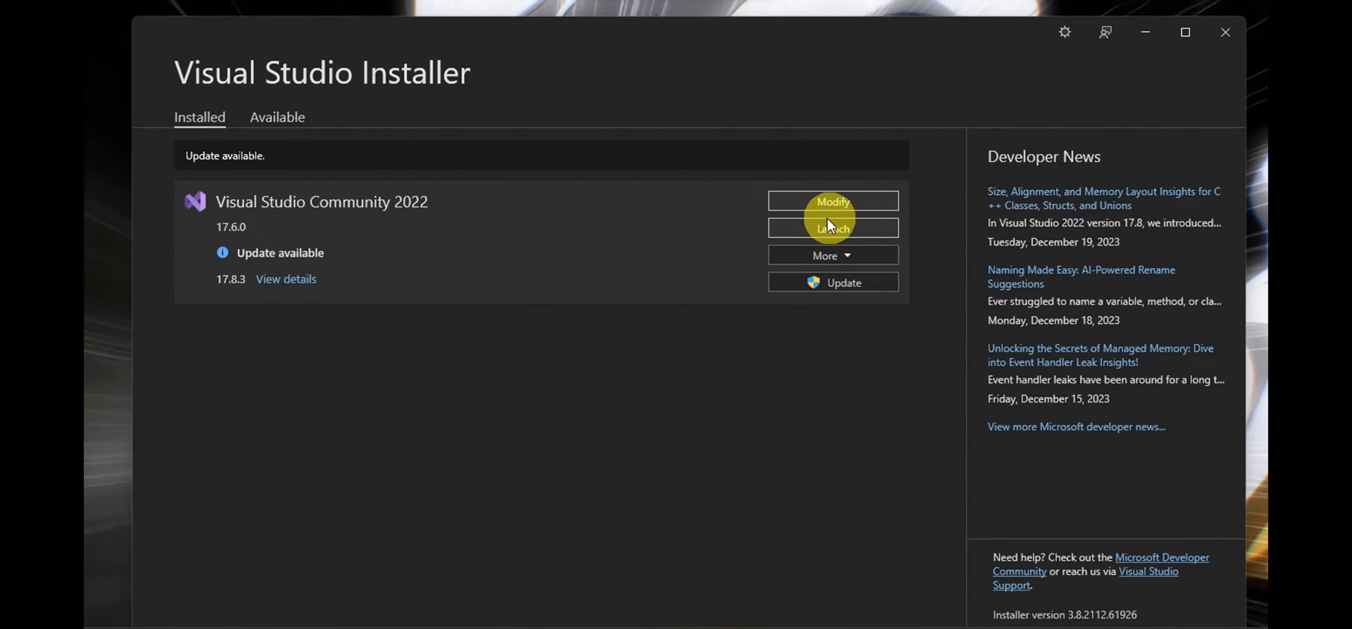
Start modifying Visual Studio Community 2022 and scroll its workloads list.
click(831, 201)
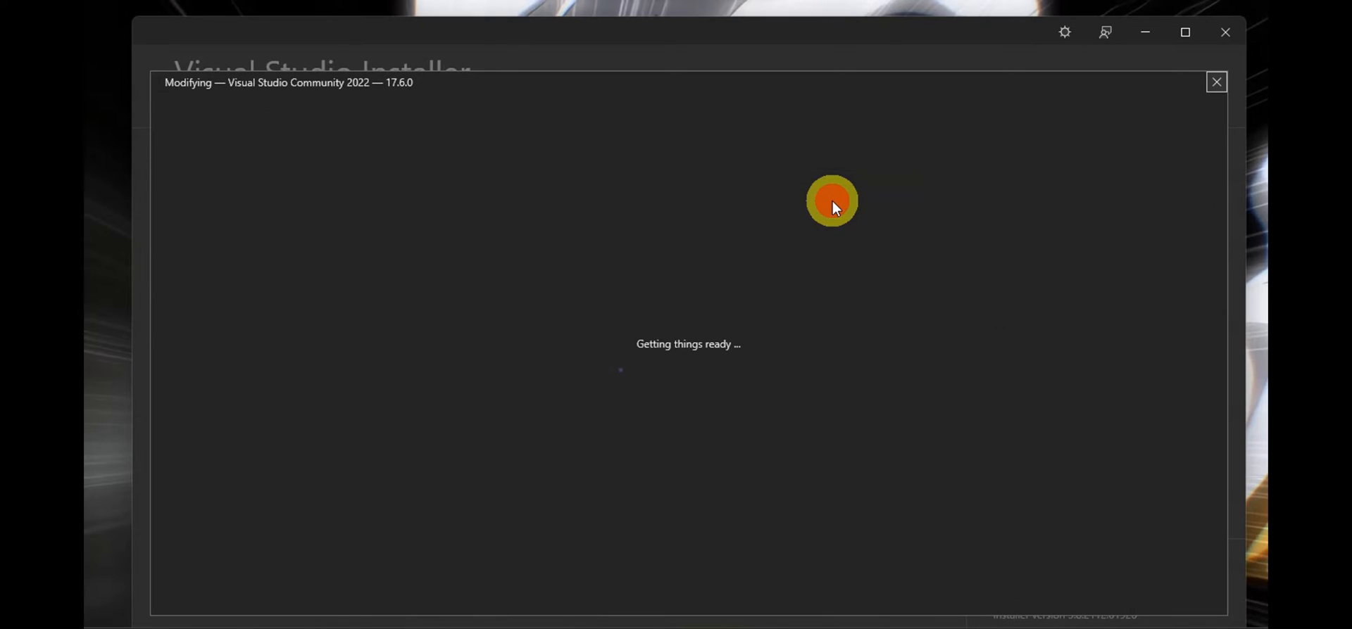
mouse_move(530, 442)
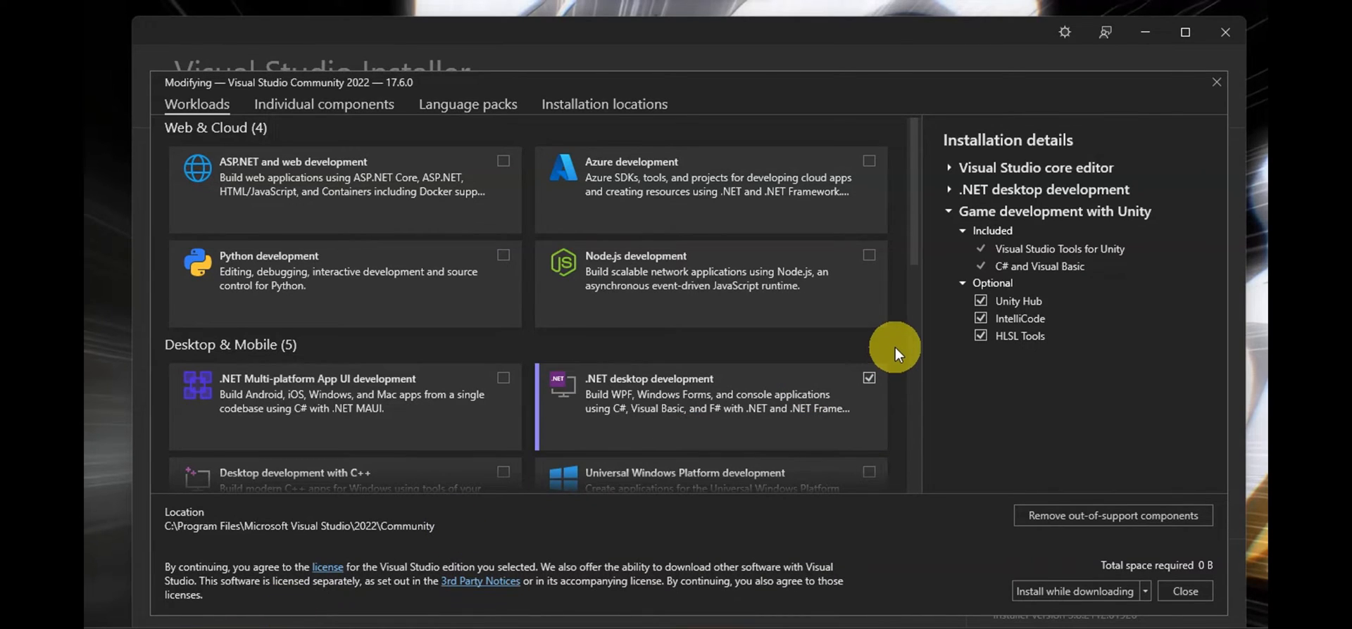
scroll(down, 3)
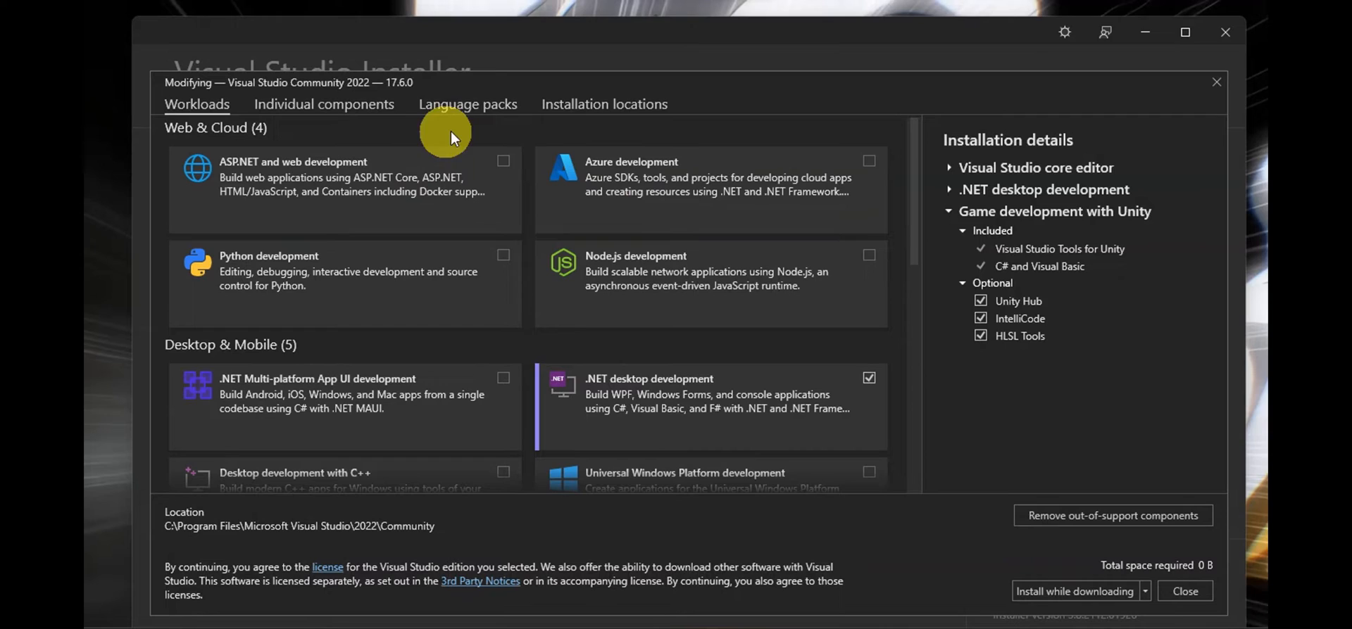
Tick German in Language packs, keeping English checked (554 MB required).
click(467, 103)
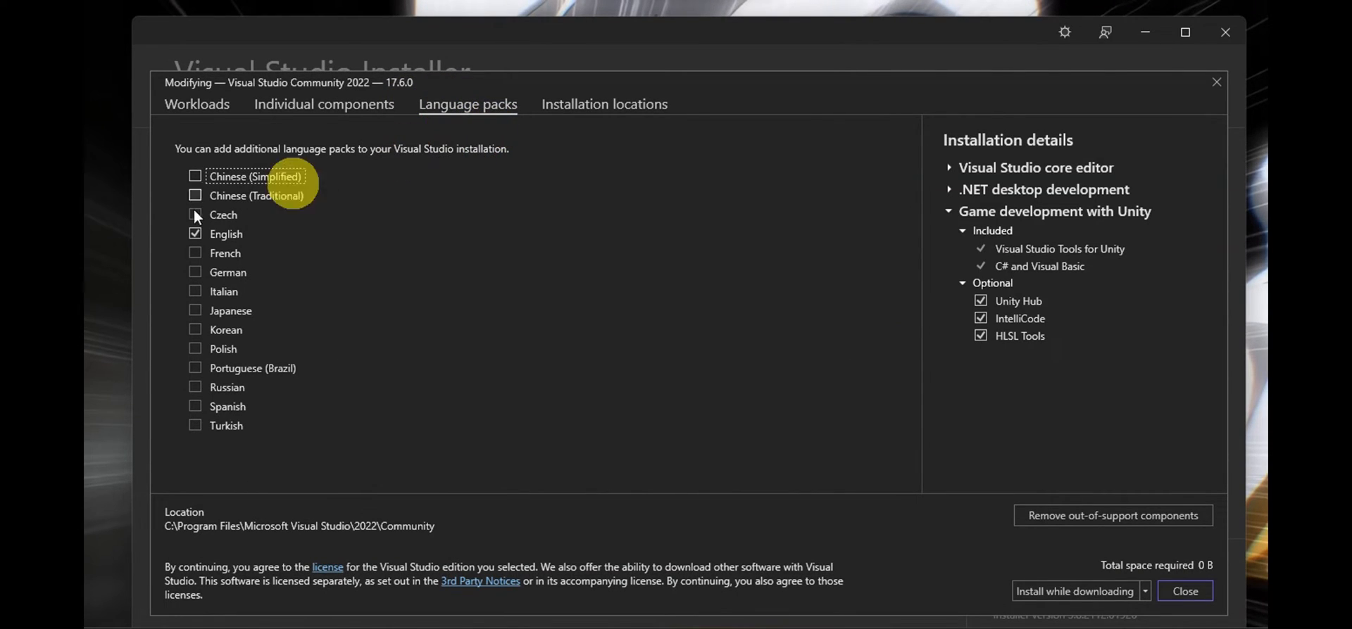
mouse_move(336, 177)
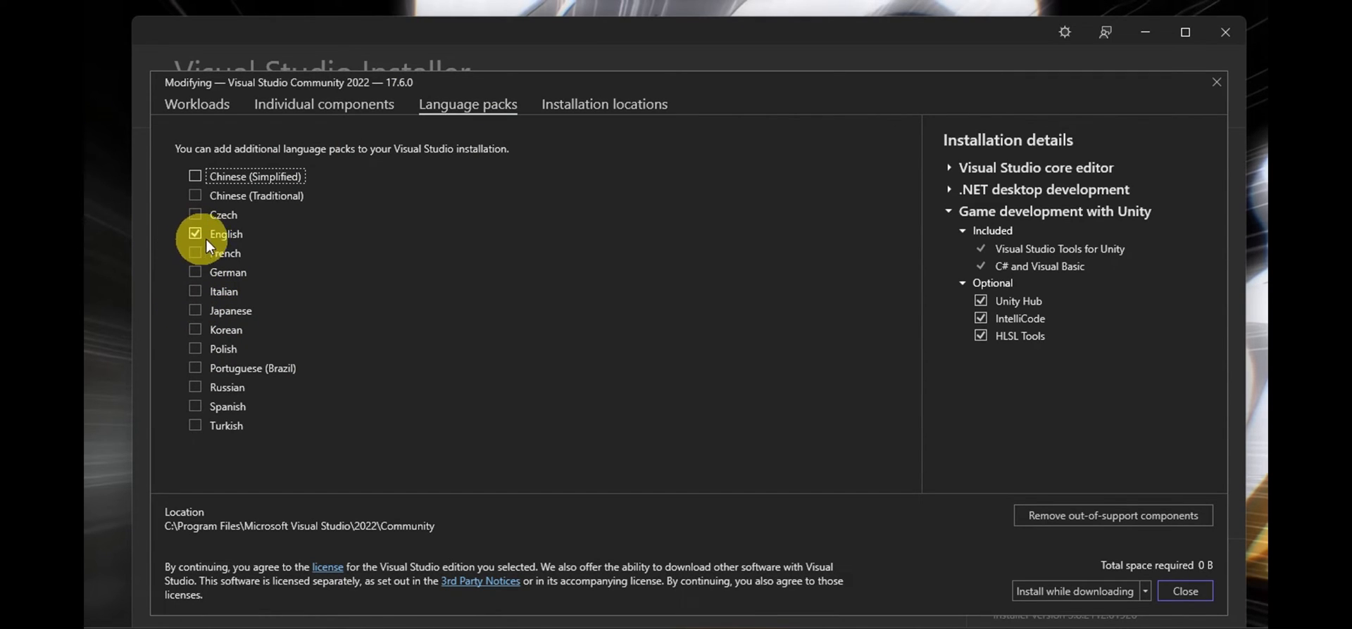
mouse_move(229, 253)
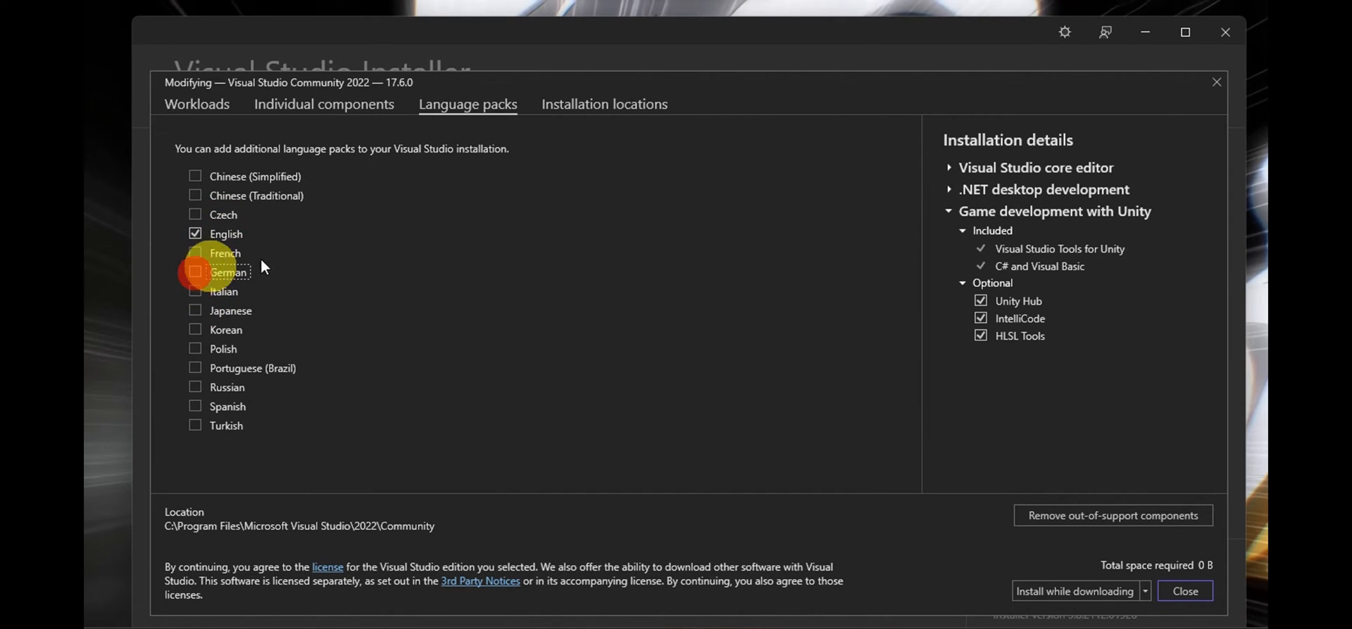
click(195, 271)
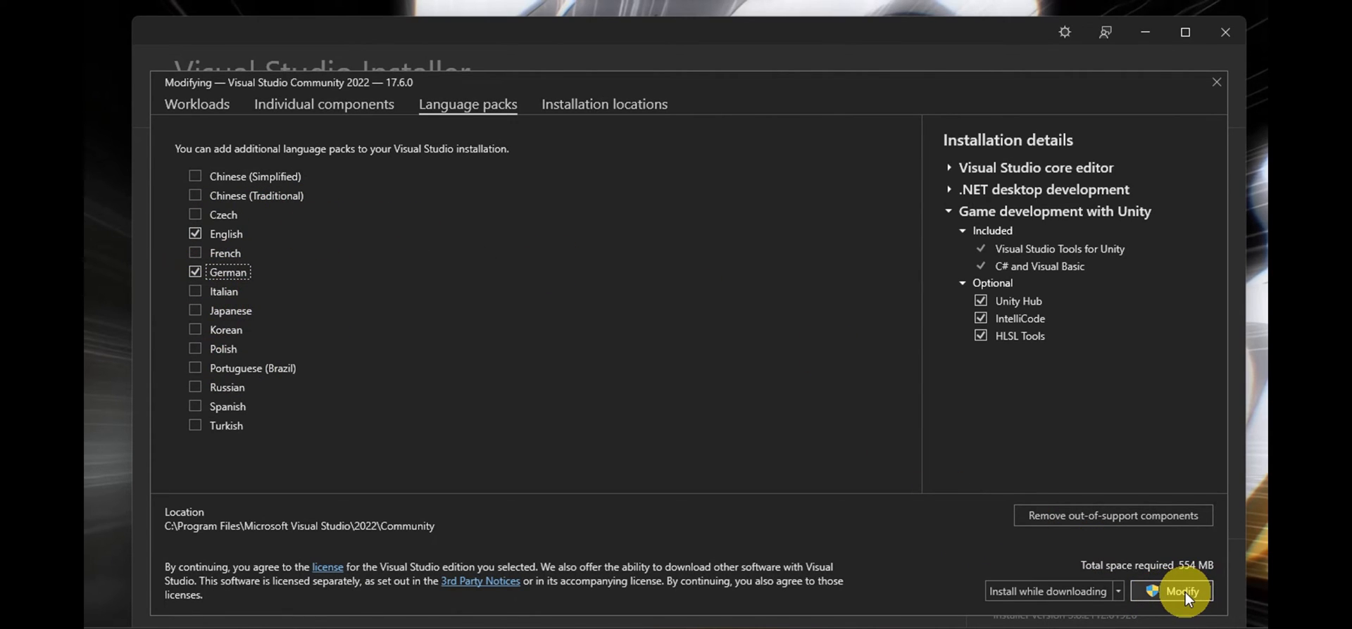
mouse_move(771, 272)
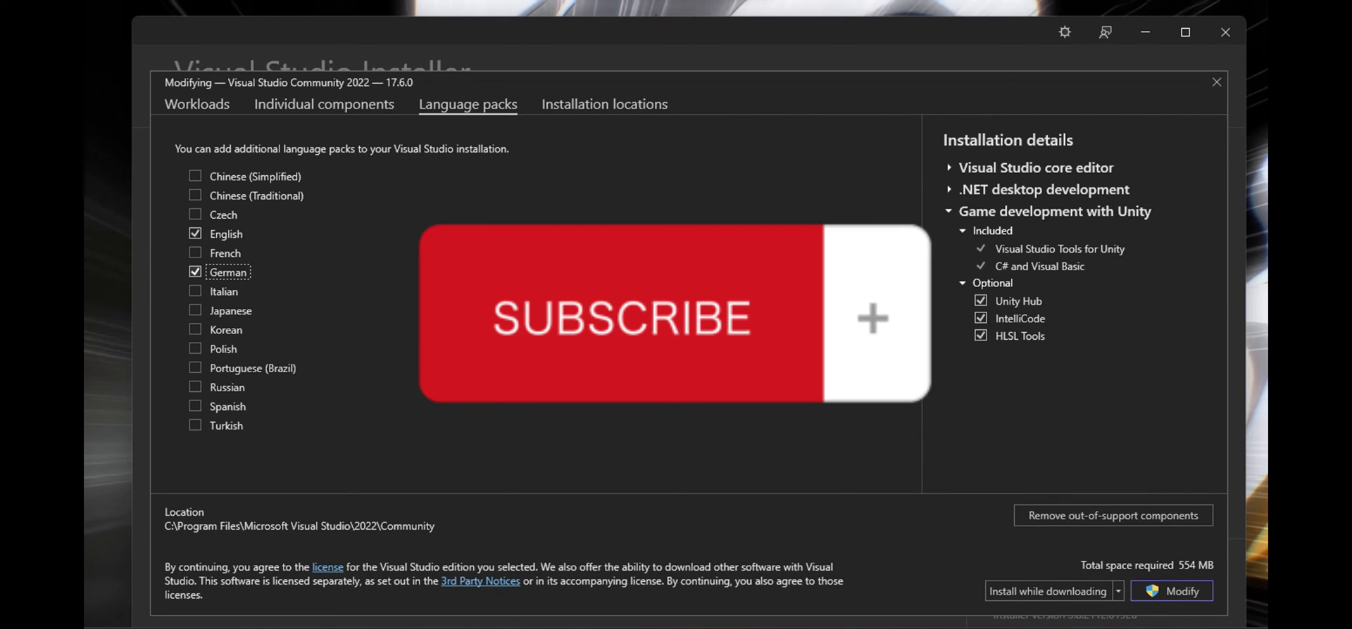
mouse_move(134, 536)
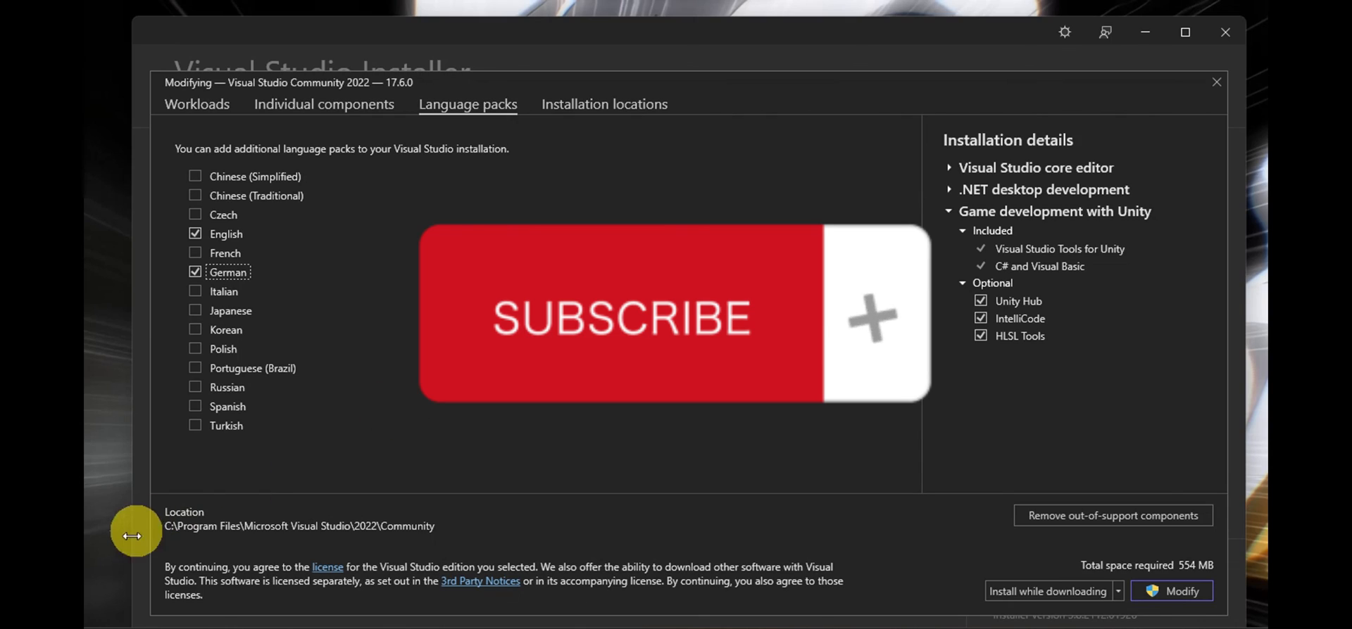